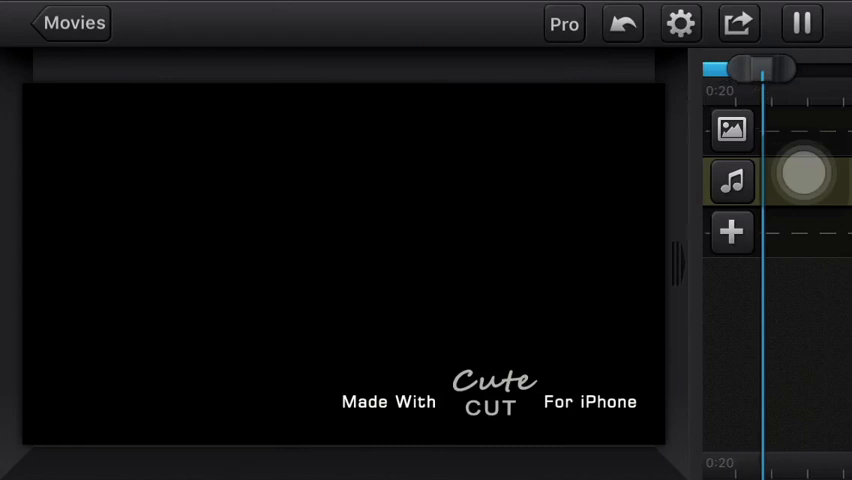
pyautogui.hscroll(3)
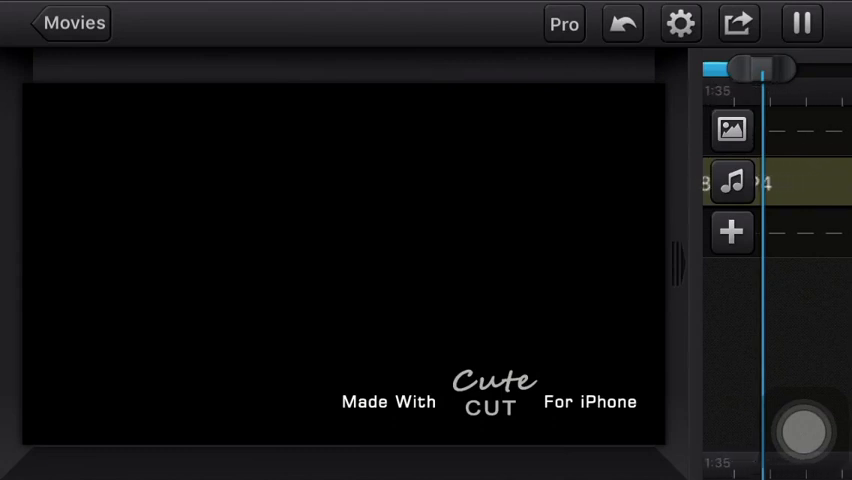
pyautogui.hscroll(3)
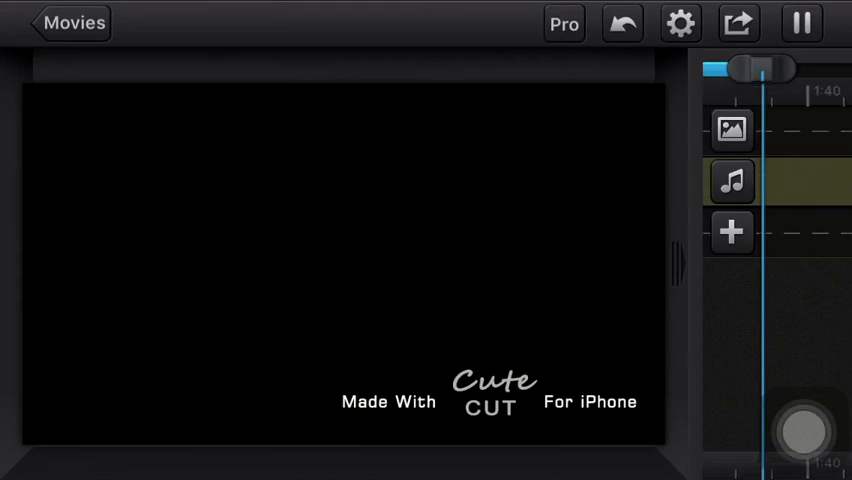